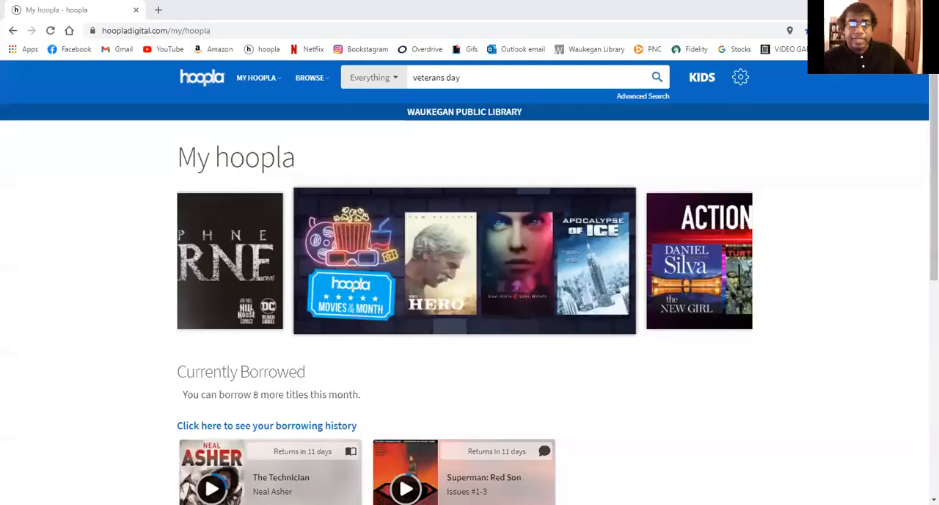
mouse_move(336, 155)
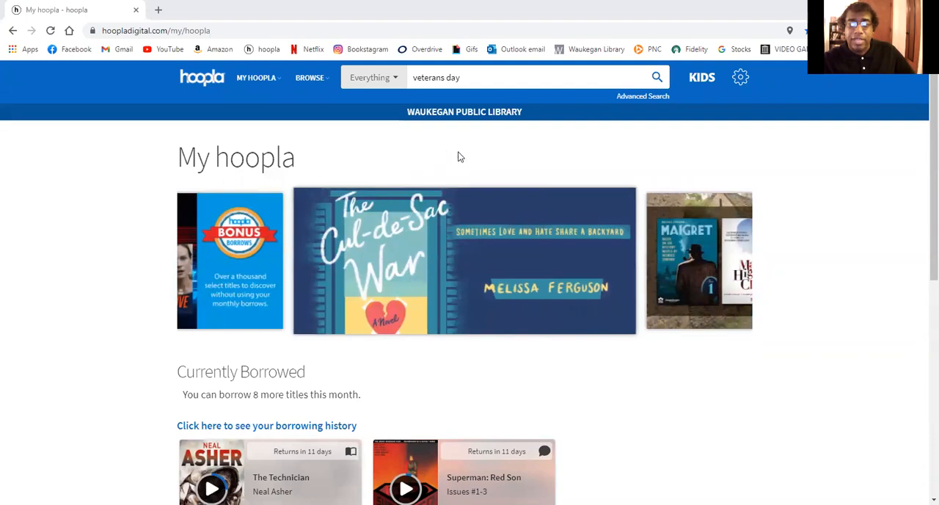
Scroll the My hoopla page while 'veterans day' suggestions are listed in the search box.
scroll(down, 3)
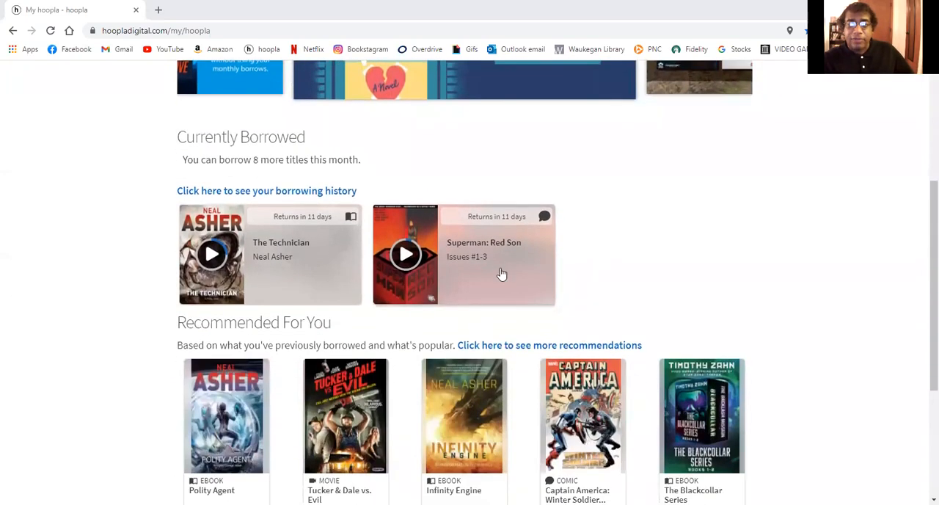
scroll(up, 3)
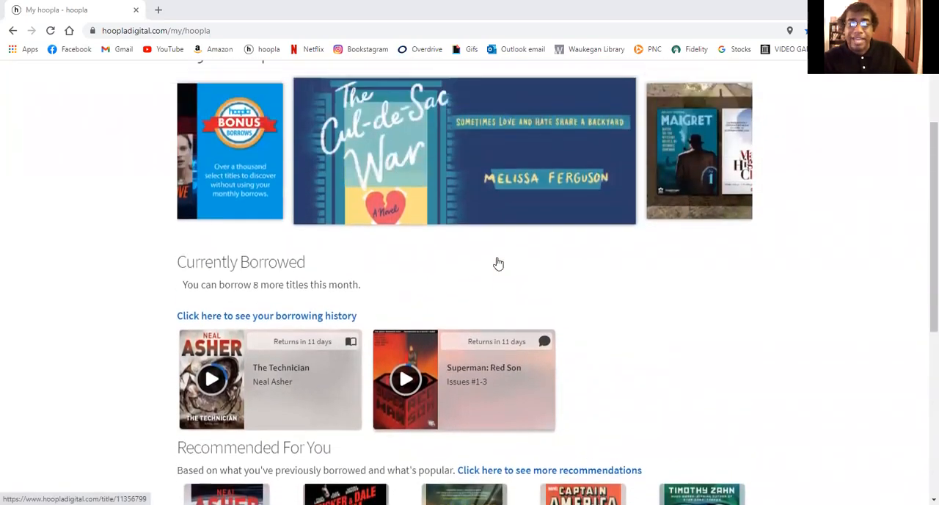
scroll(up, 3)
text(veterans day)
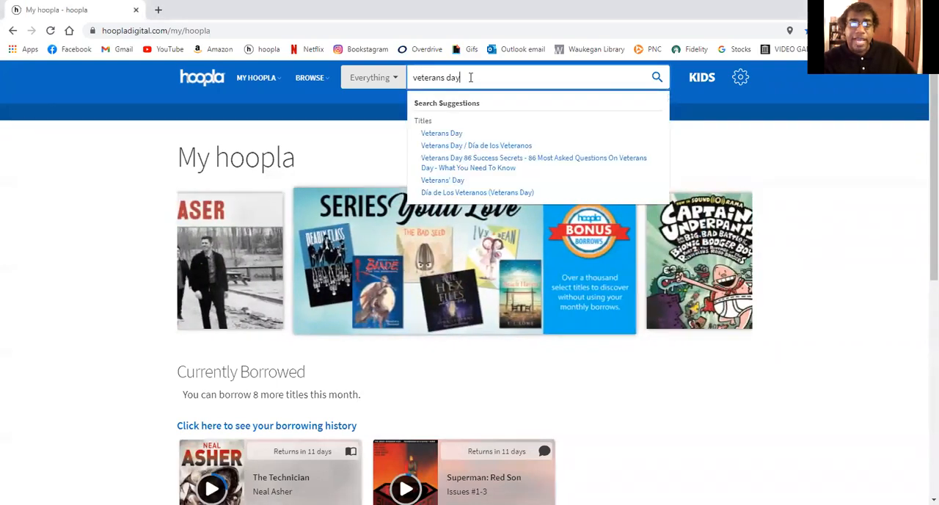
Run the 'veterans day' search and browse the 15 ebook results.
click(655, 77)
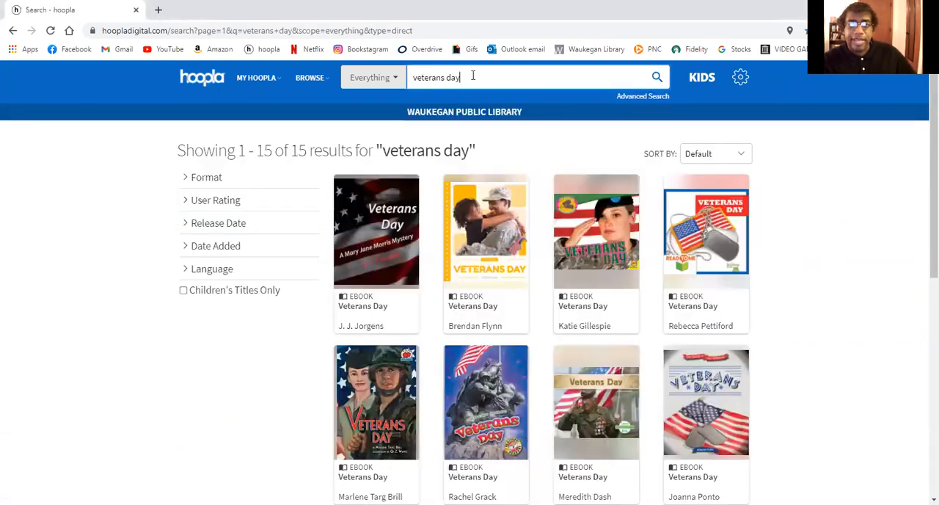
scroll(down, 3)
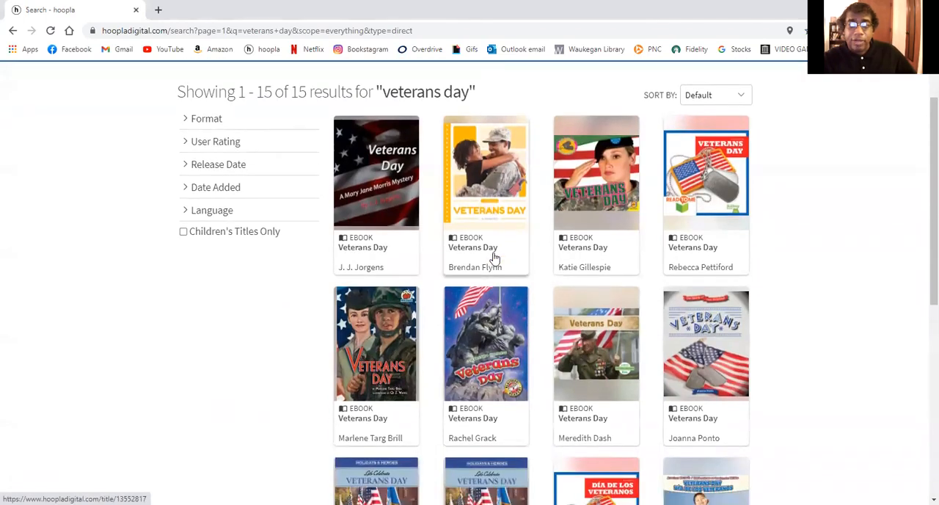
scroll(down, 3)
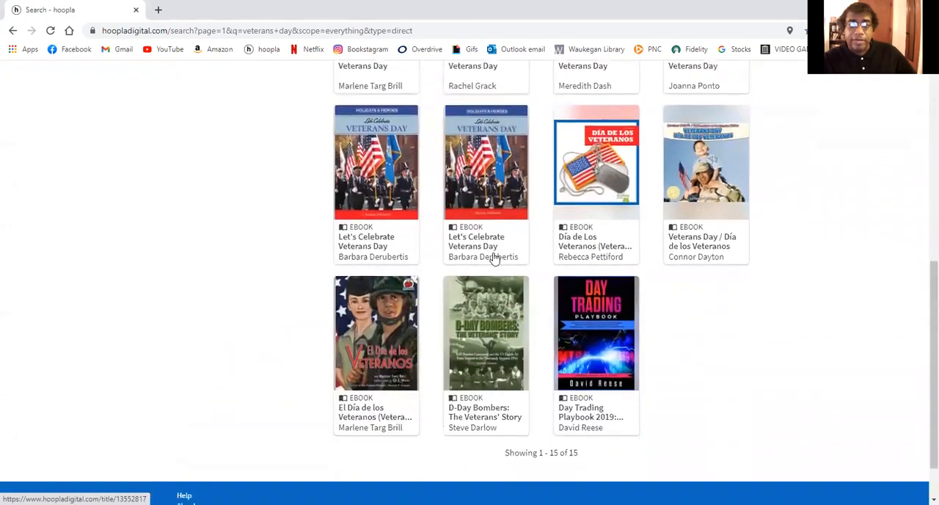
scroll(up, 3)
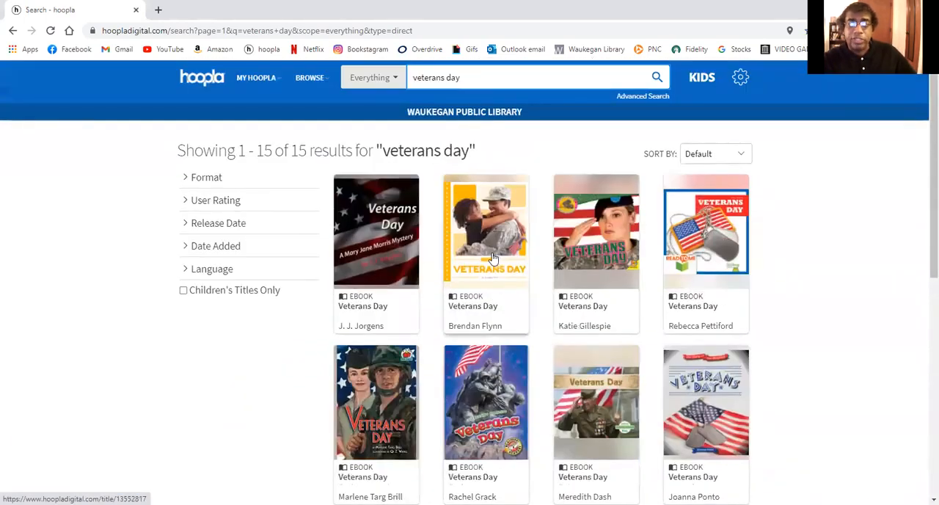
mouse_move(413, 237)
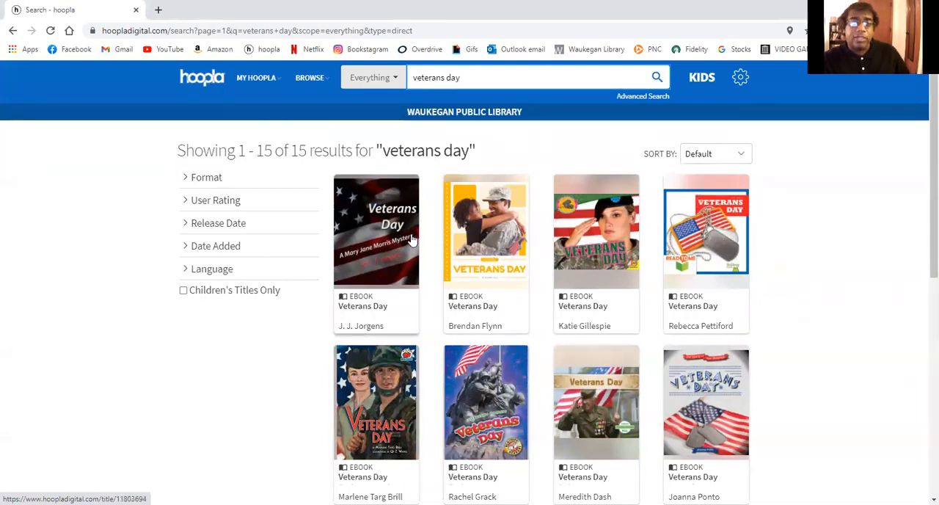
mouse_move(363, 223)
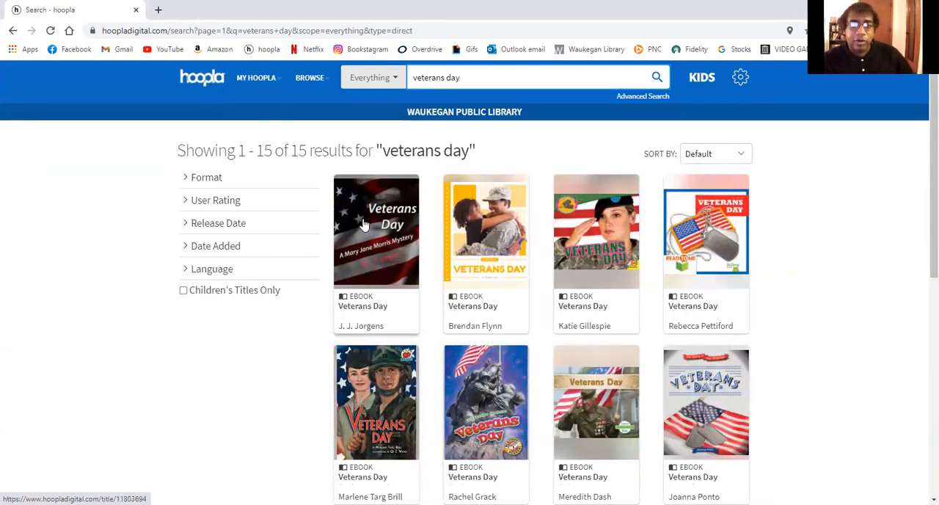
click(376, 229)
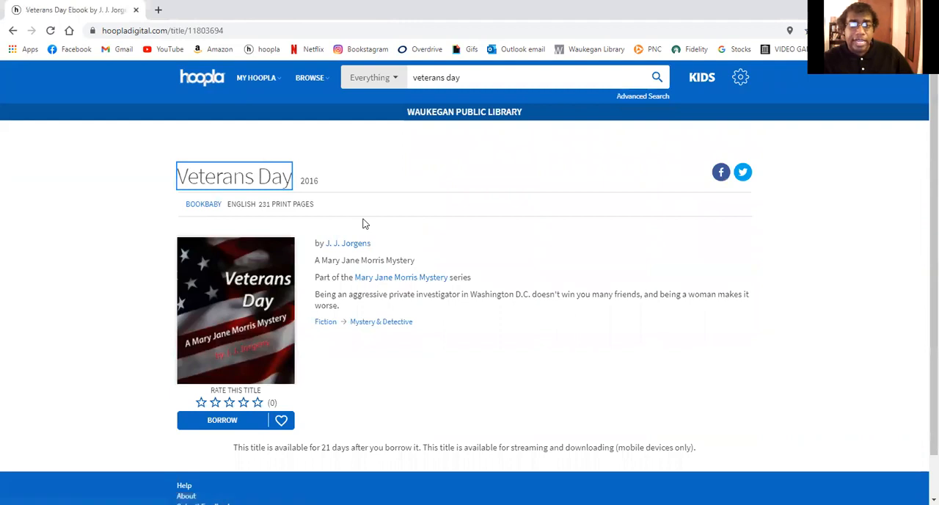
mouse_move(326, 332)
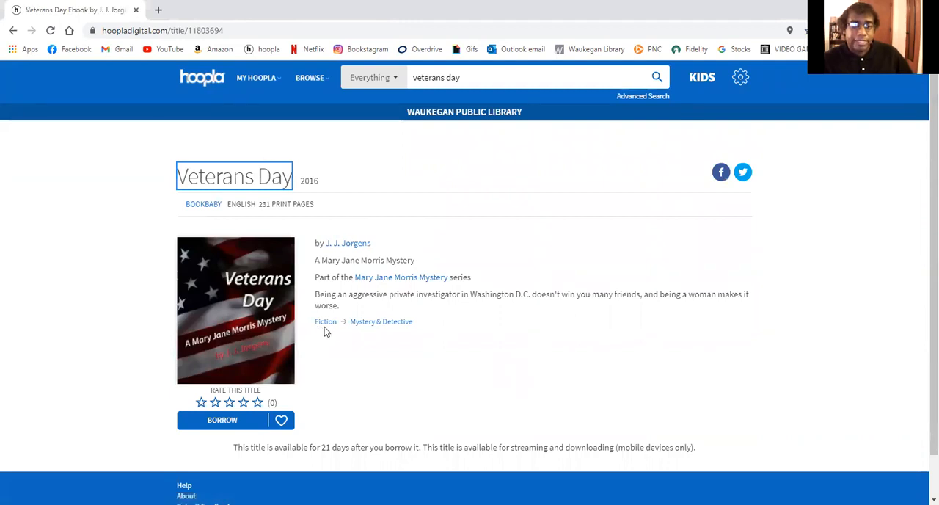
mouse_move(371, 323)
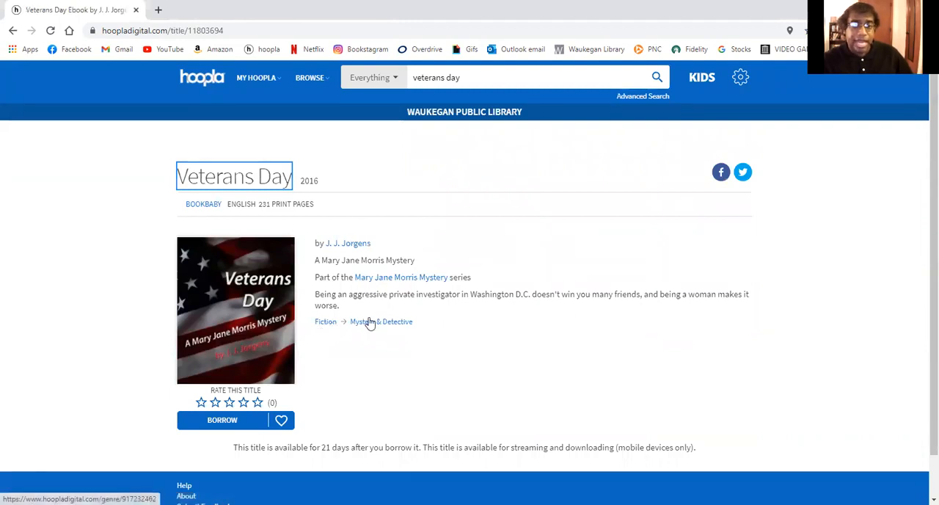
mouse_move(557, 385)
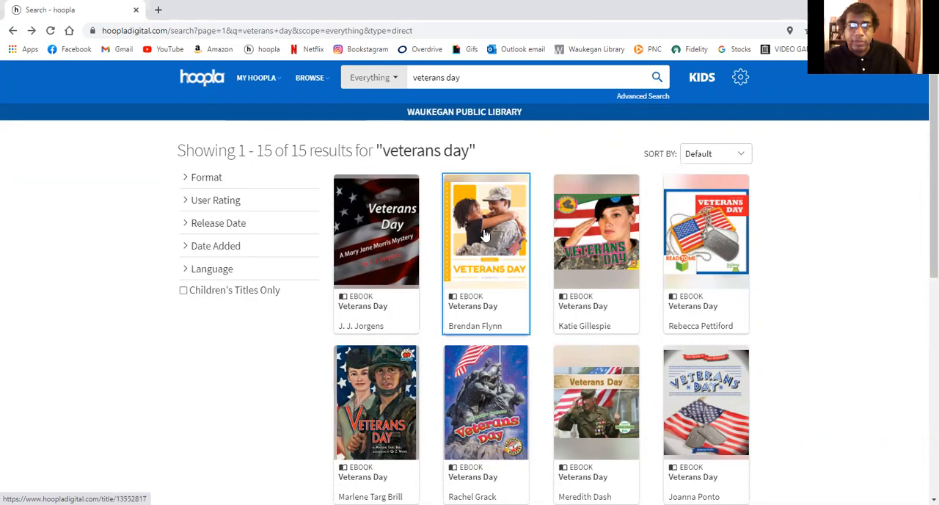
click(485, 230)
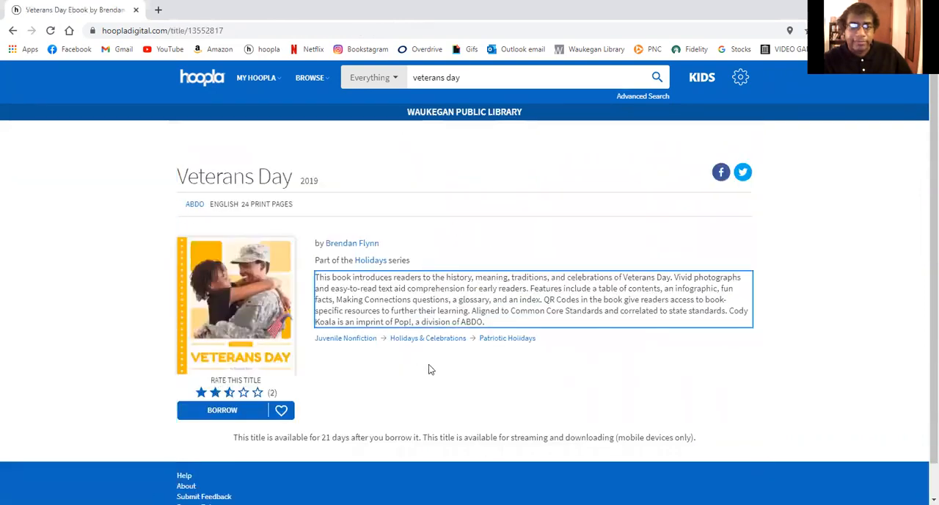
mouse_move(345, 337)
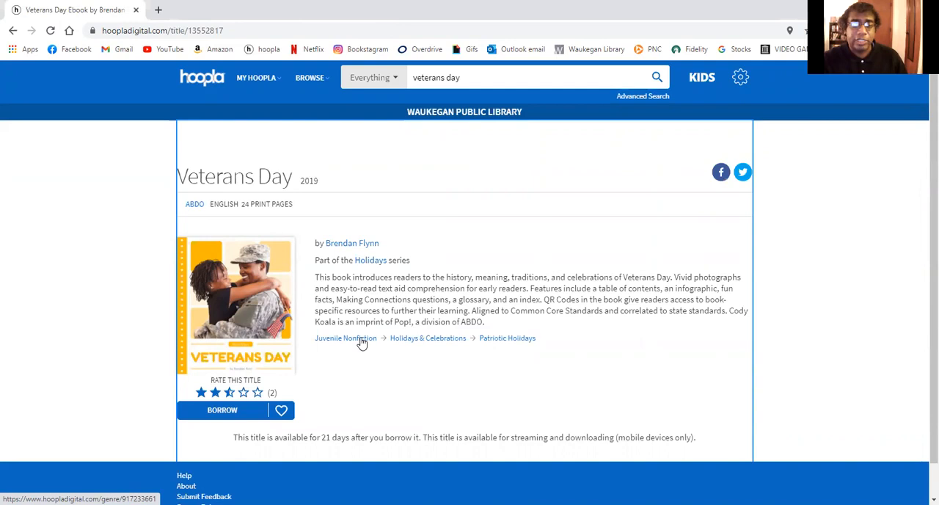
mouse_move(445, 349)
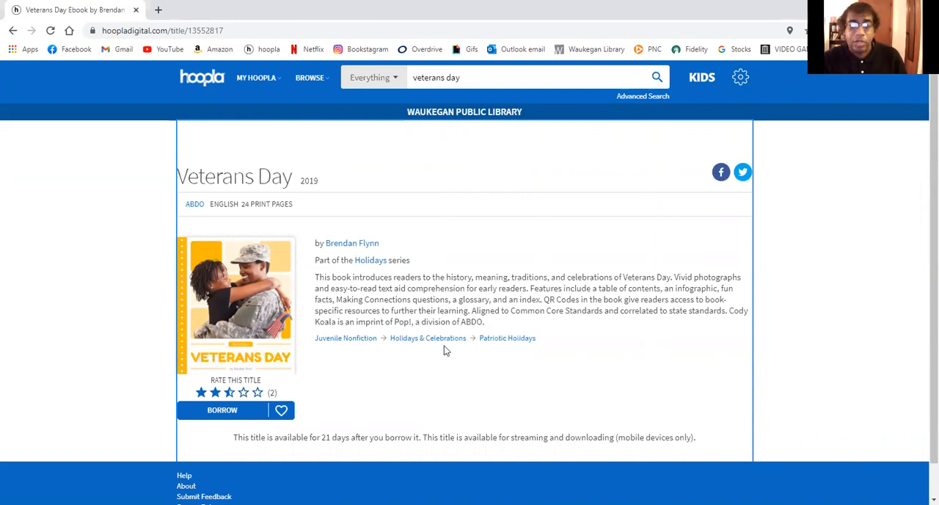
mouse_move(503, 372)
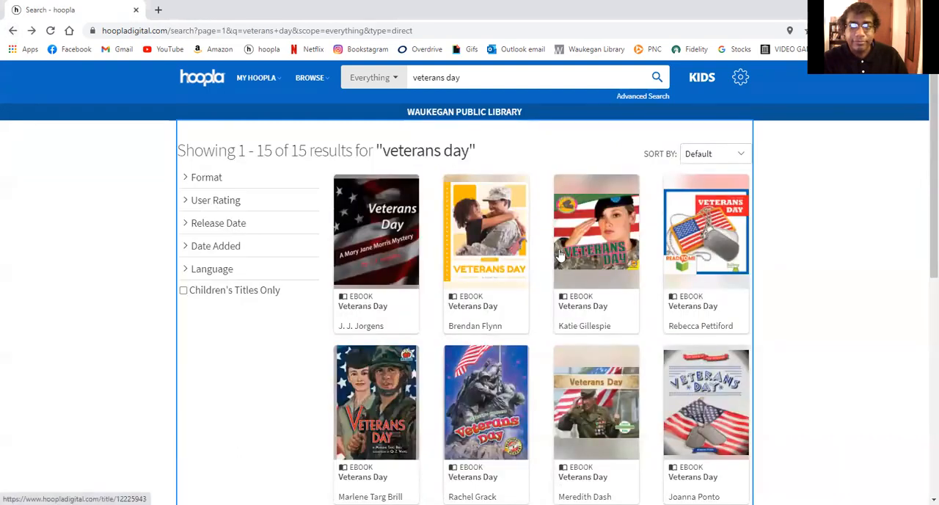
Scroll the El Día De Los Veteranos page, then return to the veterans day results.
scroll(down, 3)
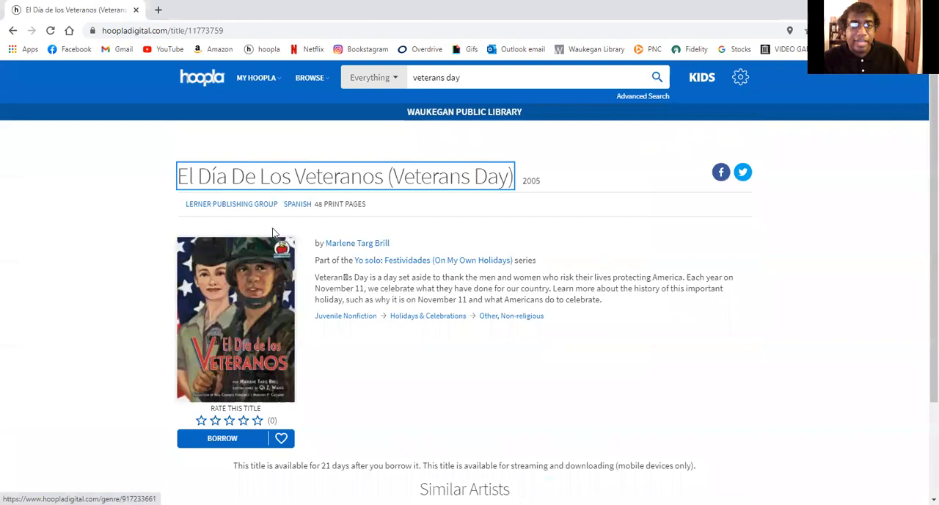
mouse_move(351, 176)
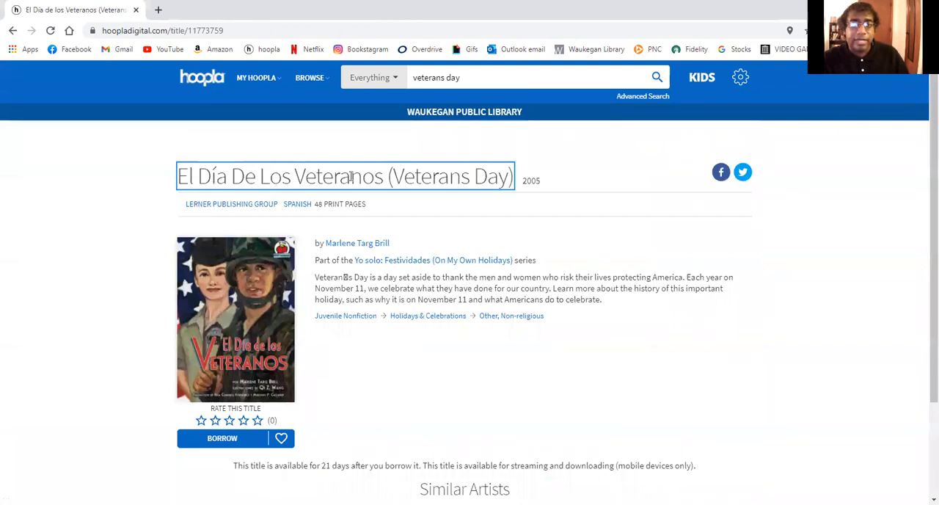
mouse_move(346, 325)
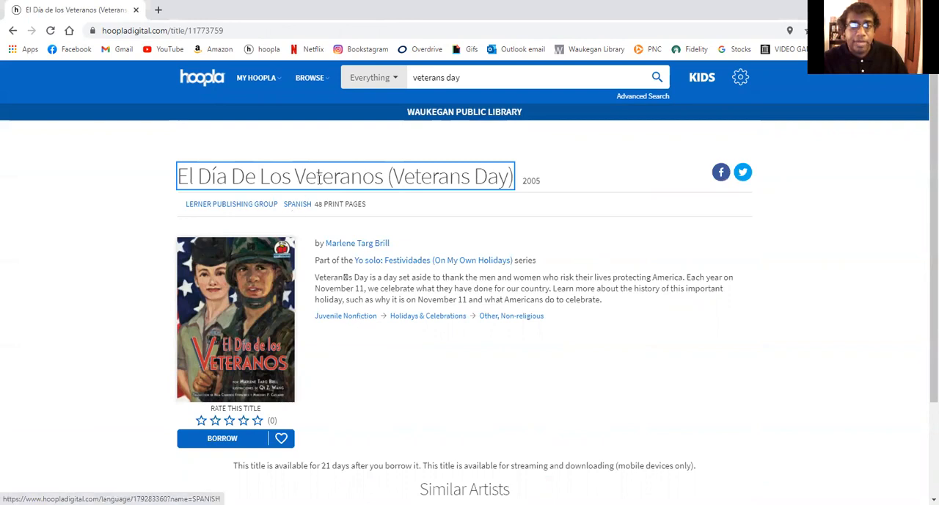
click(13, 30)
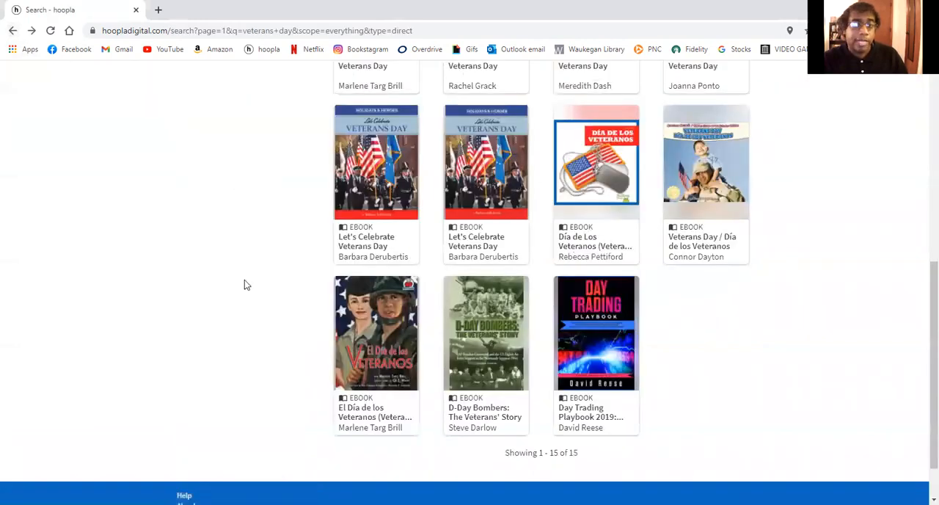
Expand the Language, Date Added and Release Date filters and scroll the results.
scroll(up, 3)
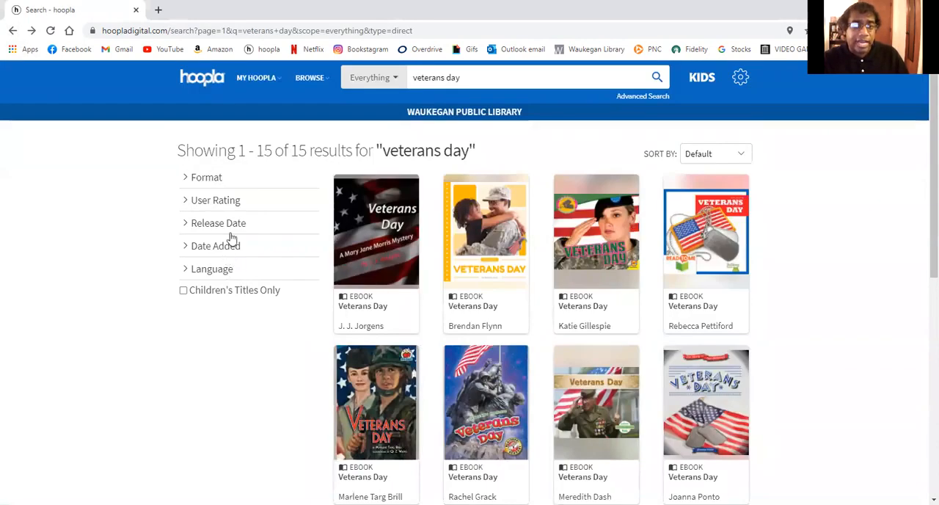
click(212, 269)
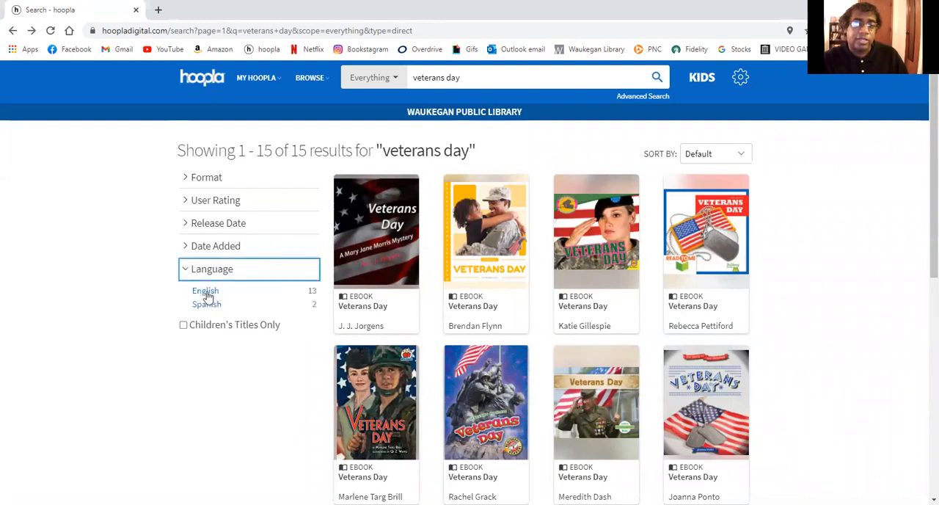
mouse_move(314, 318)
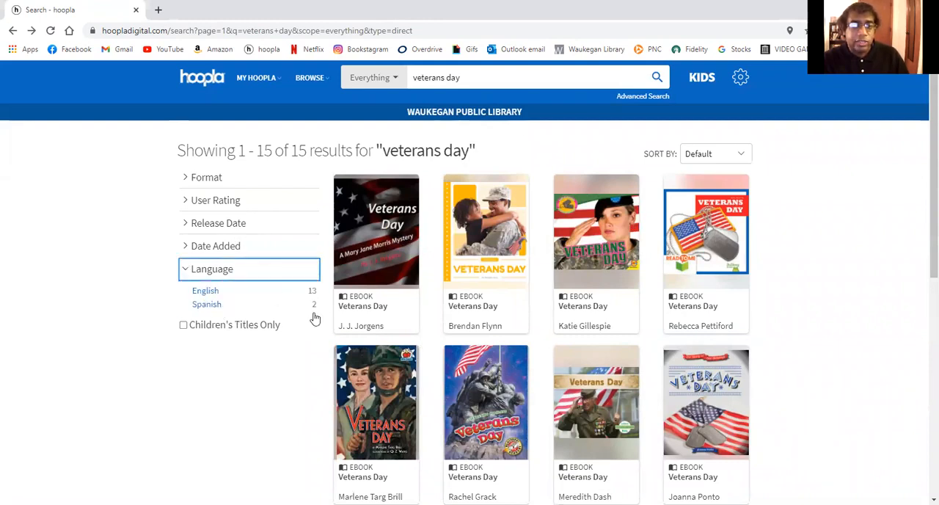
mouse_move(224, 203)
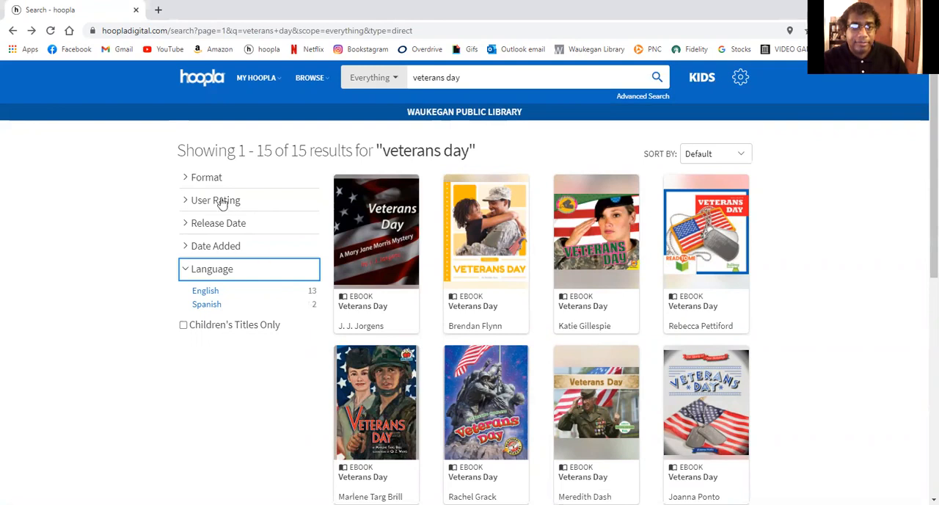
click(215, 246)
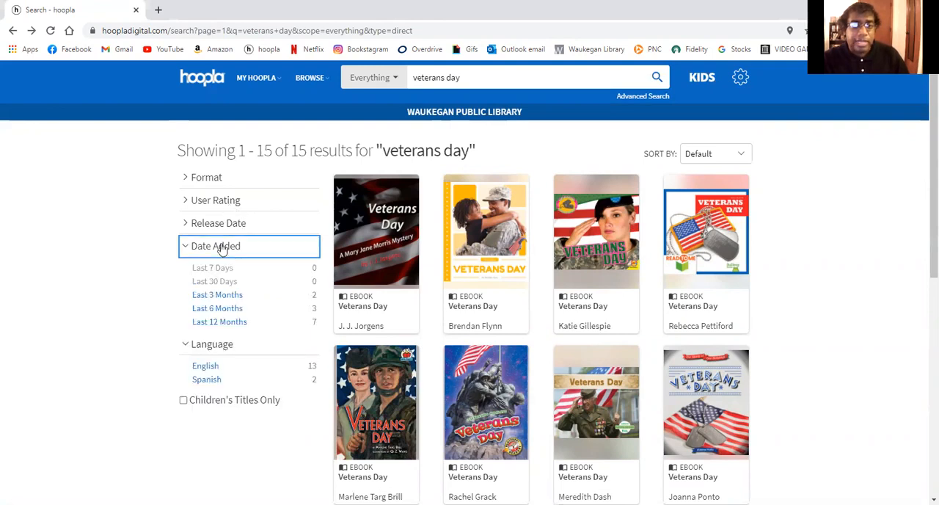
mouse_move(248, 325)
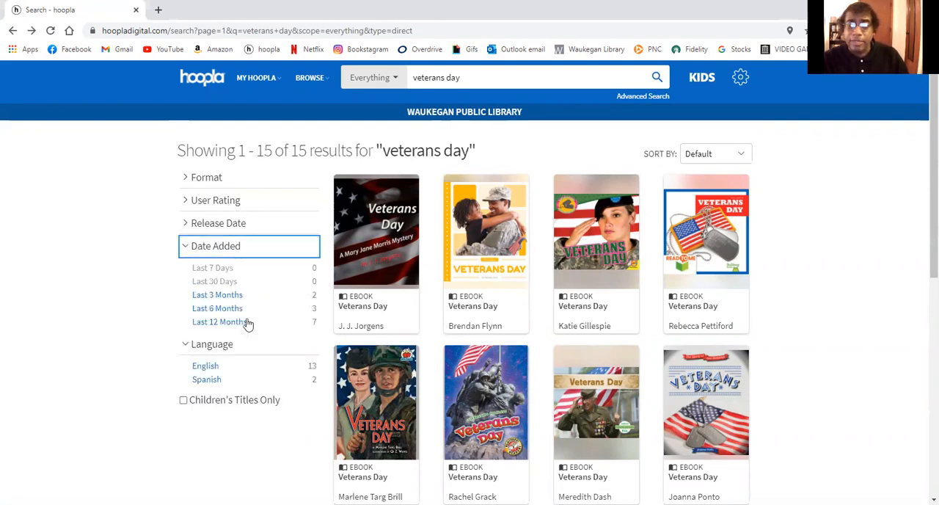
click(217, 223)
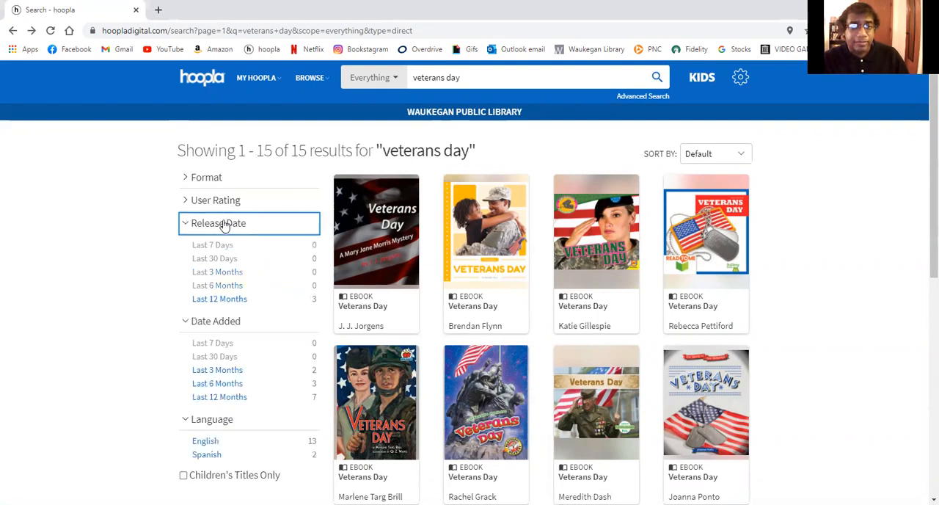
scroll(down, 3)
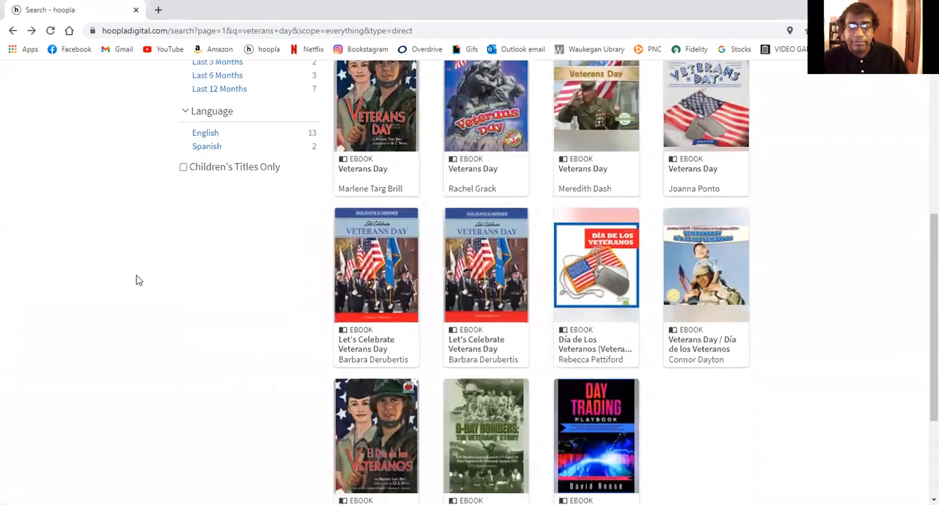
scroll(down, 3)
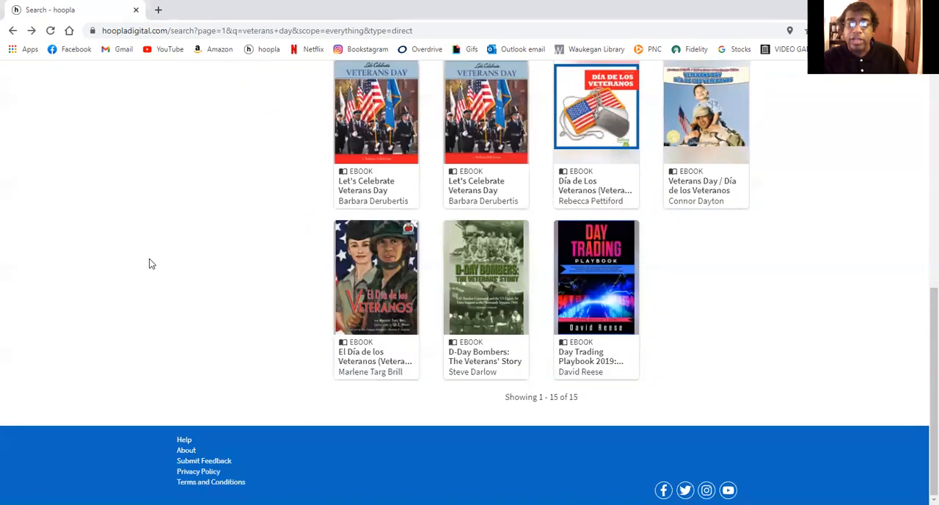
click(486, 277)
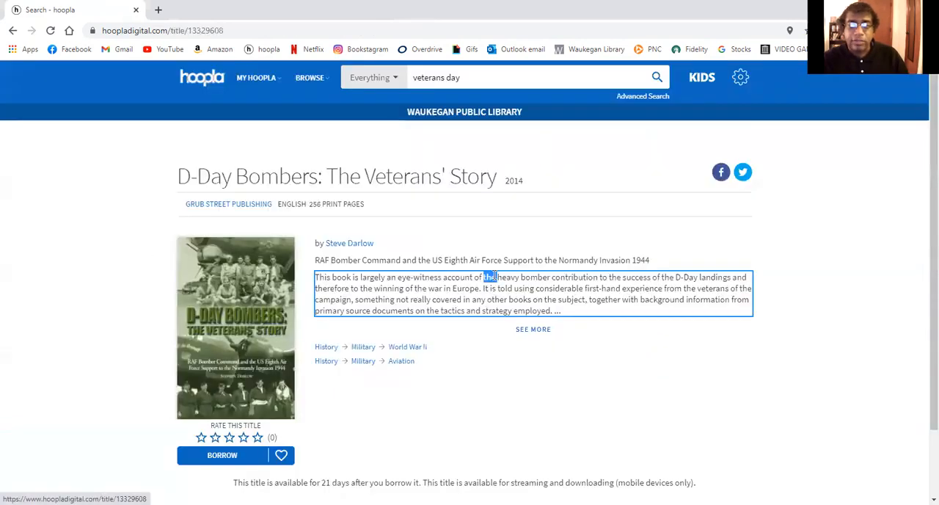
triple_click(336, 176)
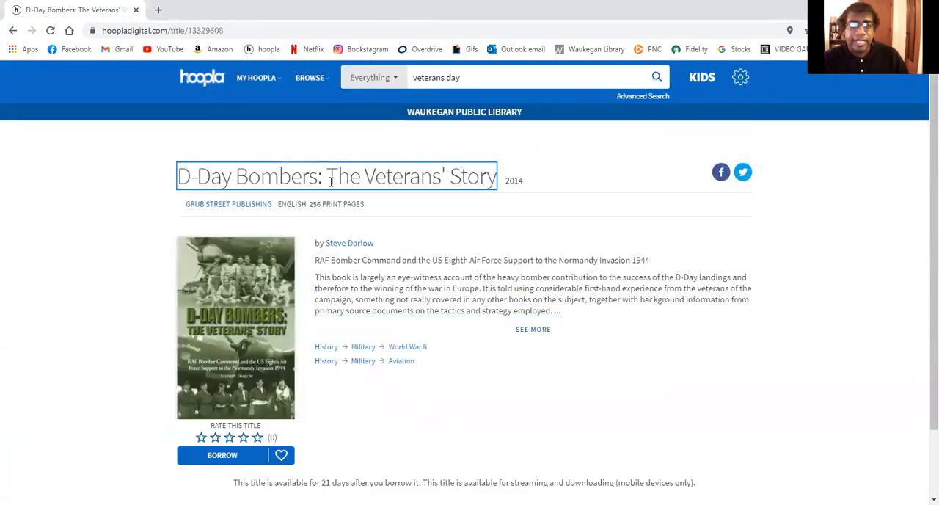
mouse_move(411, 194)
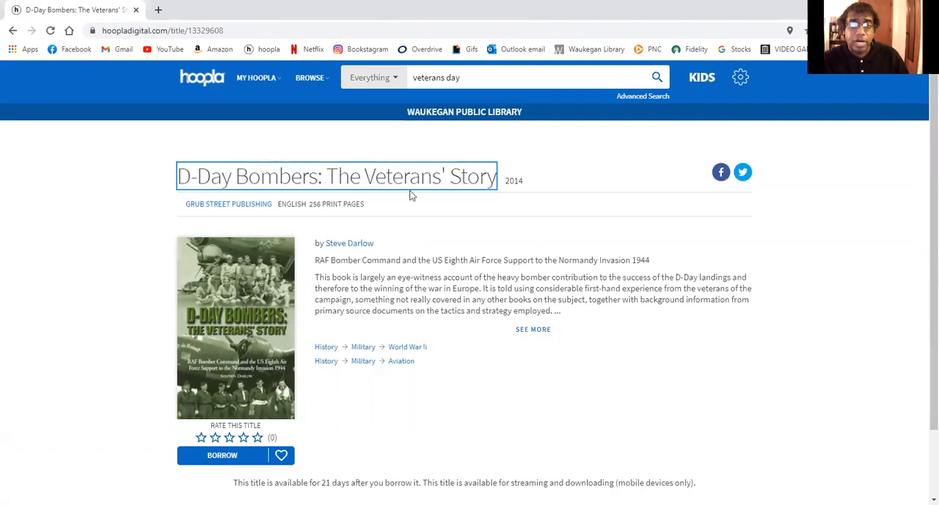
mouse_move(319, 354)
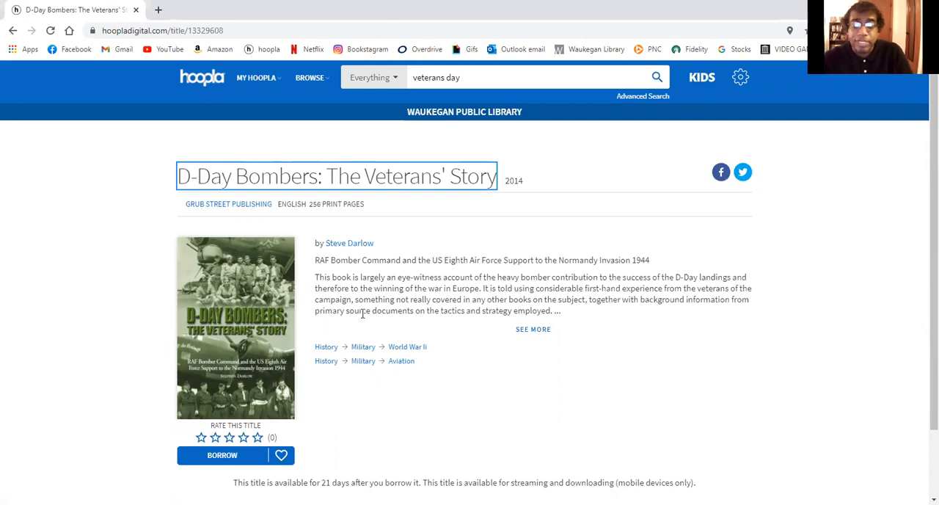
click(12, 30)
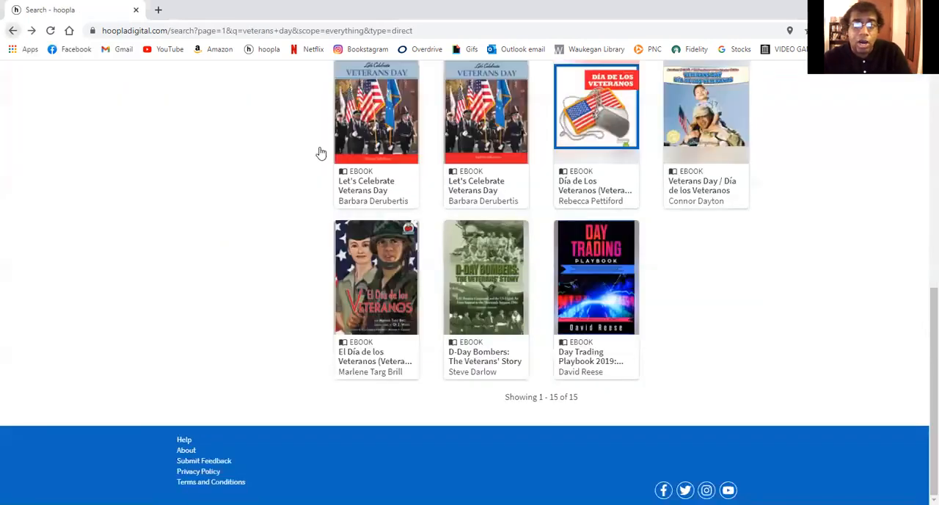
scroll(up, 3)
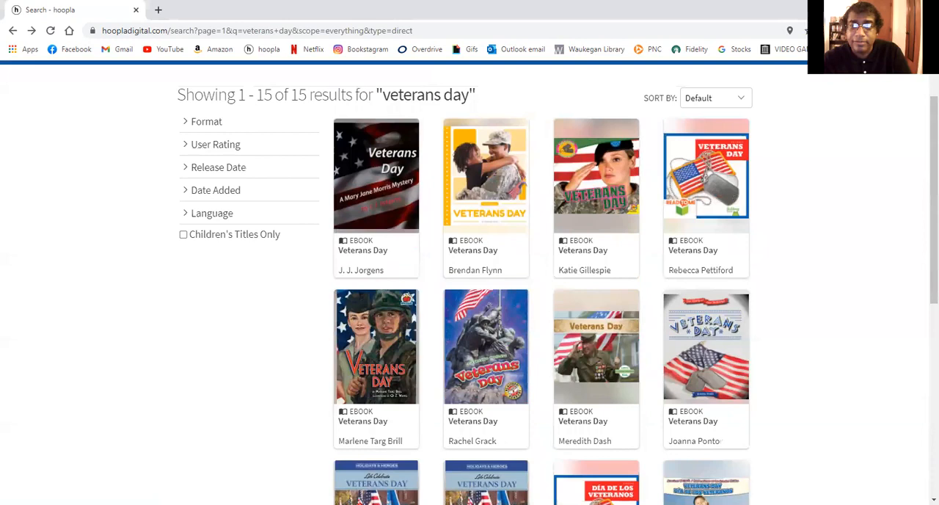